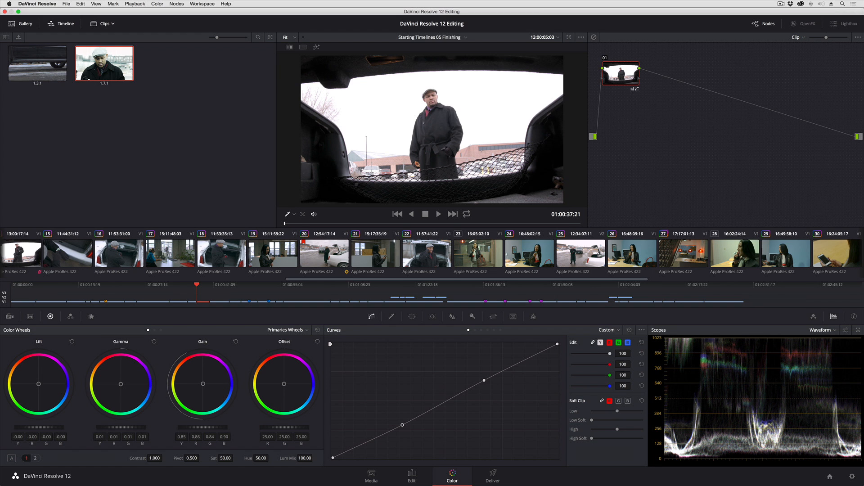
{"action": "mouse_move", "coordinate": [128, 375]}
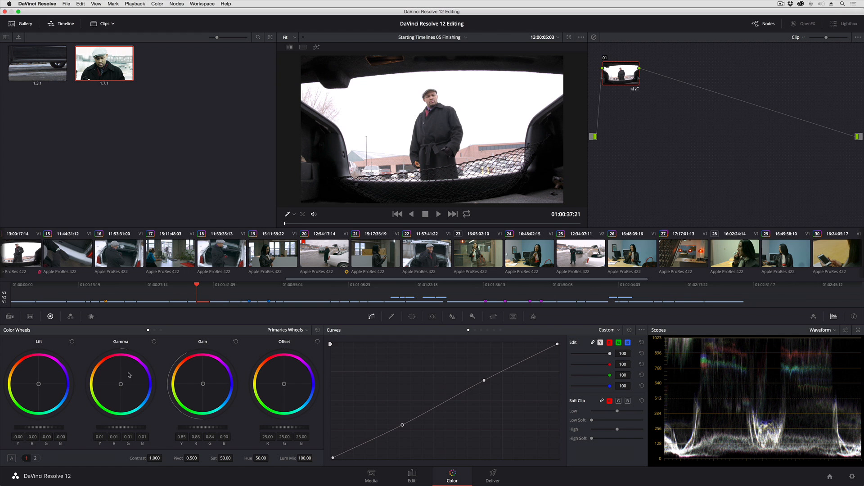
Show the Shot & Scene metadata group and review keywords of the parking lot and exterior clips
{"action": "left_click", "coordinate": [371, 475]}
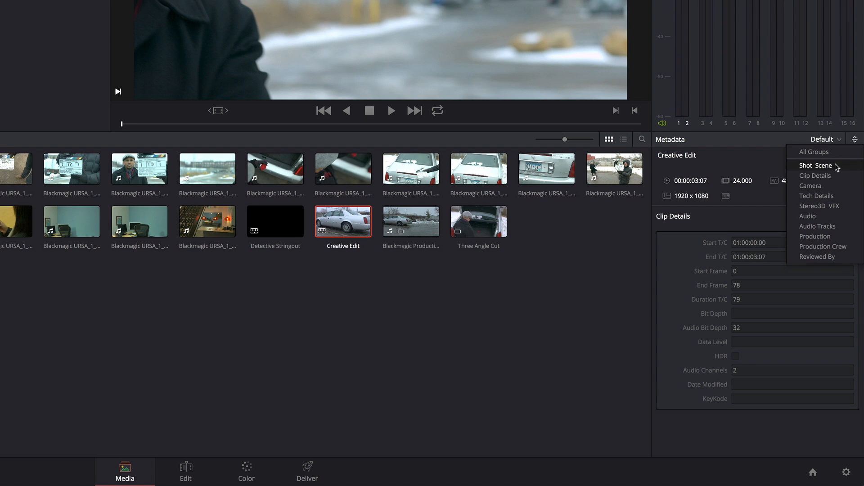
{"action": "left_click", "coordinate": [818, 165]}
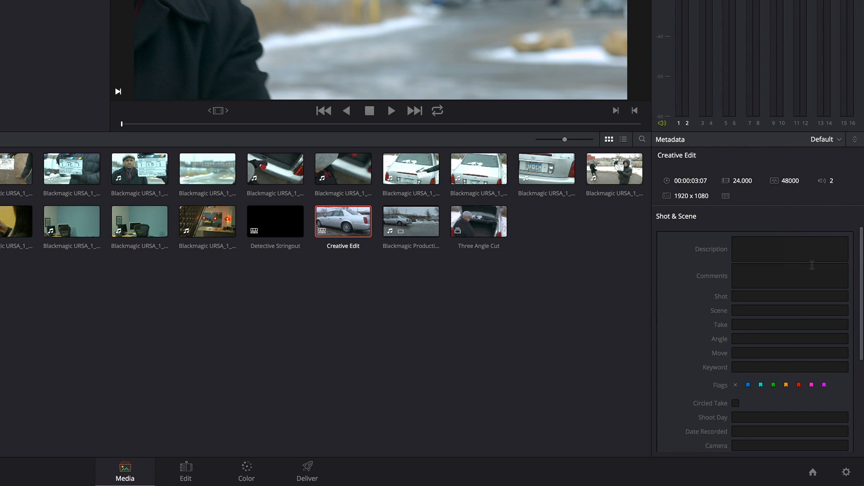
{"action": "left_click", "coordinate": [140, 169]}
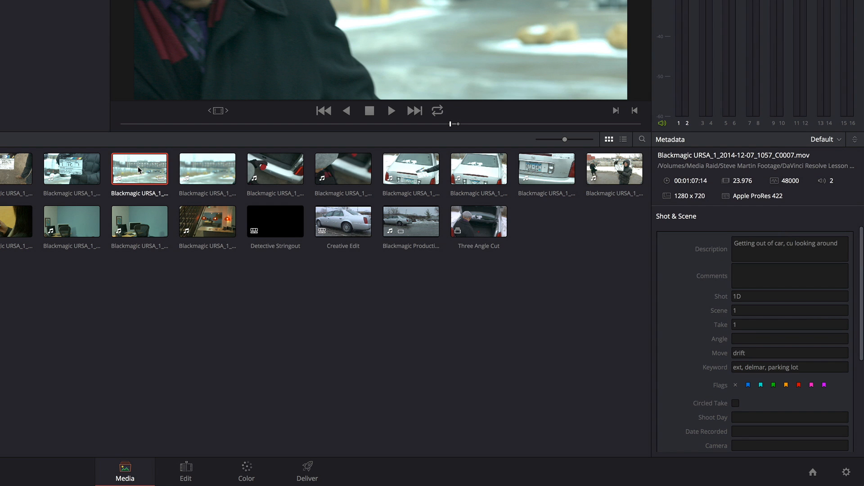
{"action": "left_click", "coordinate": [71, 169]}
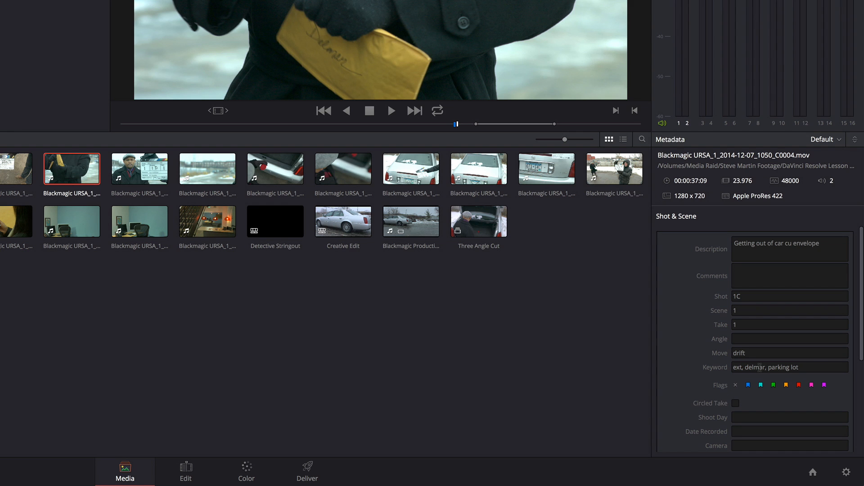
{"action": "left_click", "coordinate": [17, 222]}
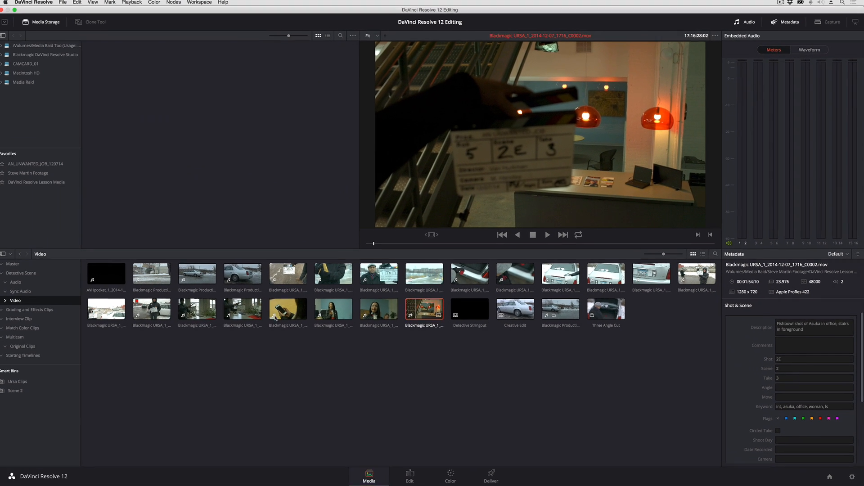
Review metadata of the wide parking lot shot and Asuka's office clip, then return to the Color page
{"action": "left_click", "coordinate": [154, 309]}
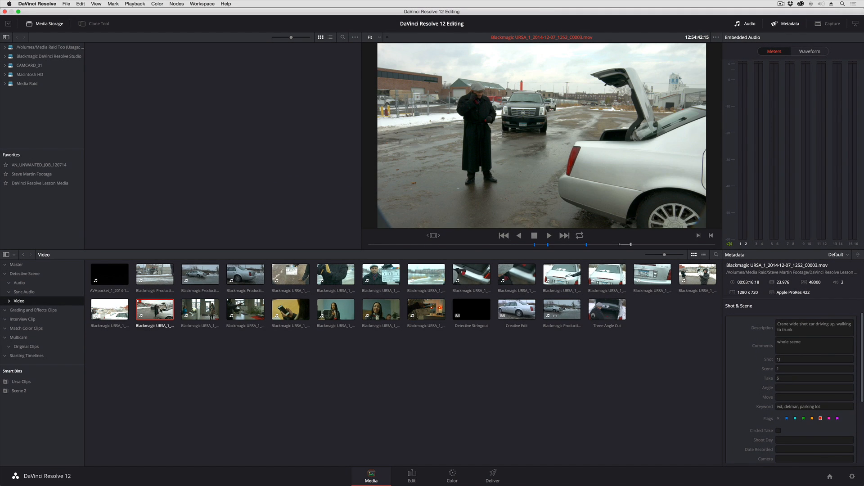
{"action": "left_click", "coordinate": [200, 309]}
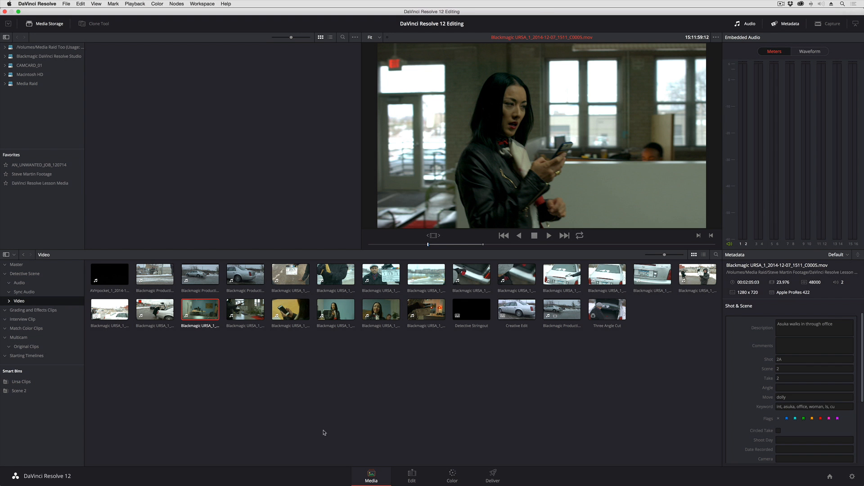
{"action": "left_click", "coordinate": [451, 477]}
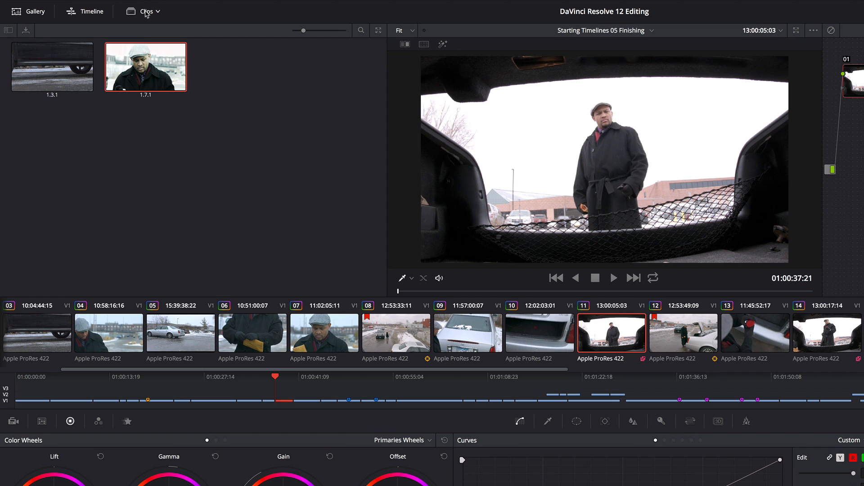
{"action": "mouse_move", "coordinate": [159, 15]}
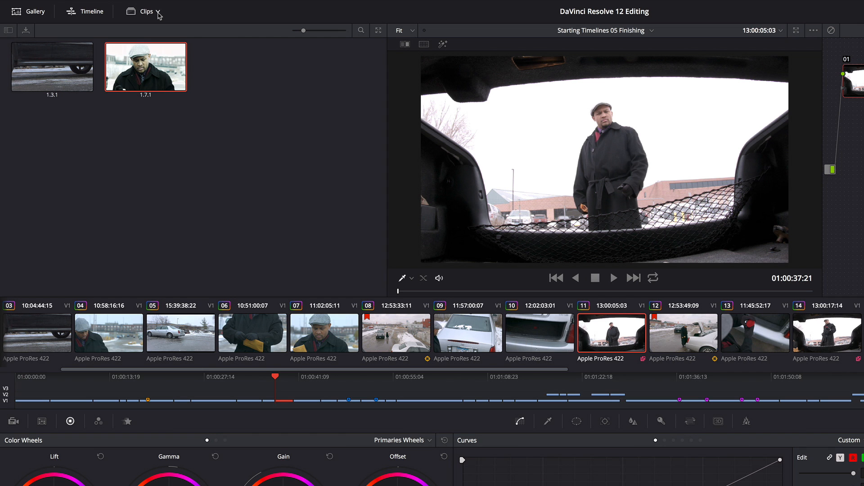
Show the timeline's Clips filter list on the Color page
{"action": "left_click", "coordinate": [145, 11]}
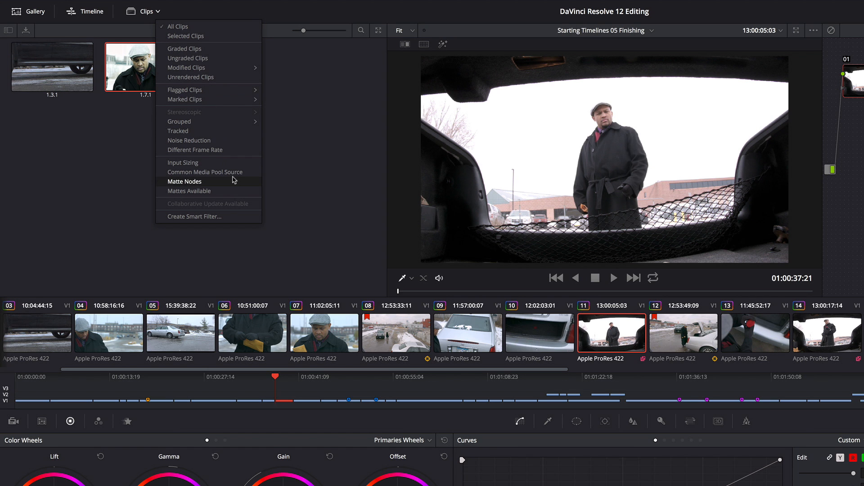
{"action": "mouse_move", "coordinate": [203, 216]}
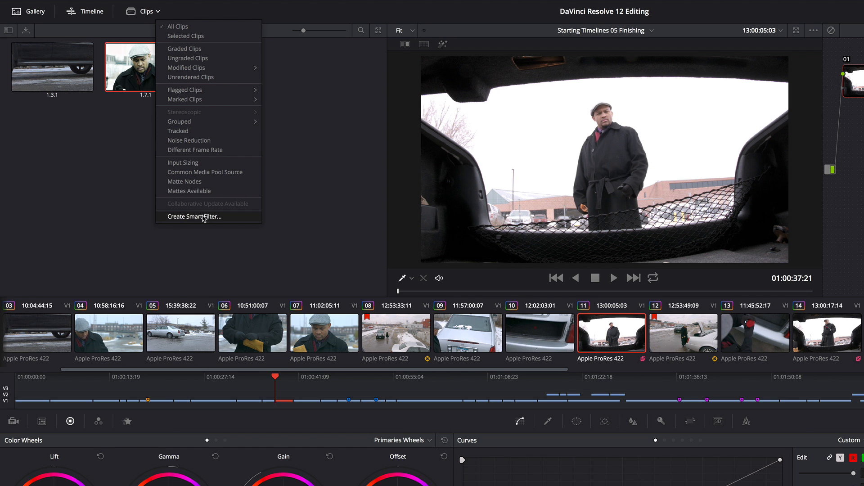
Start a smart filter named Asuka with rule Shot & Scene Shoot Keyword contains Asuka
{"action": "left_click", "coordinate": [194, 216]}
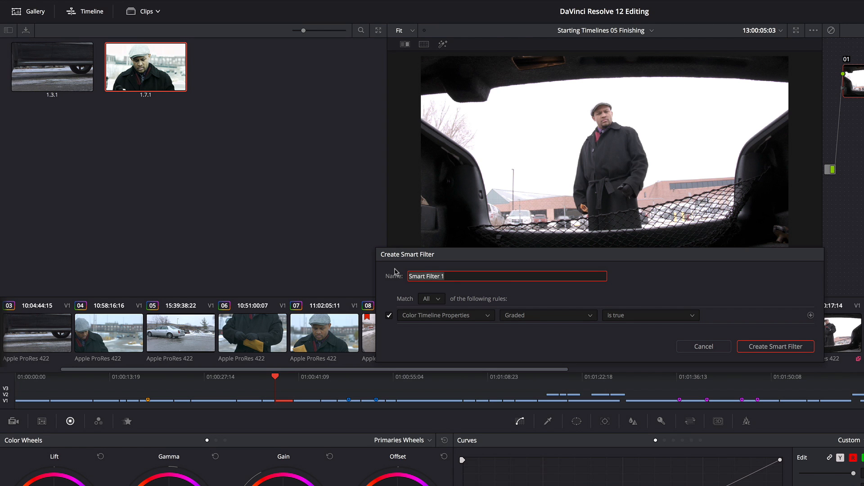
{"action": "type", "text": "Asuka"}
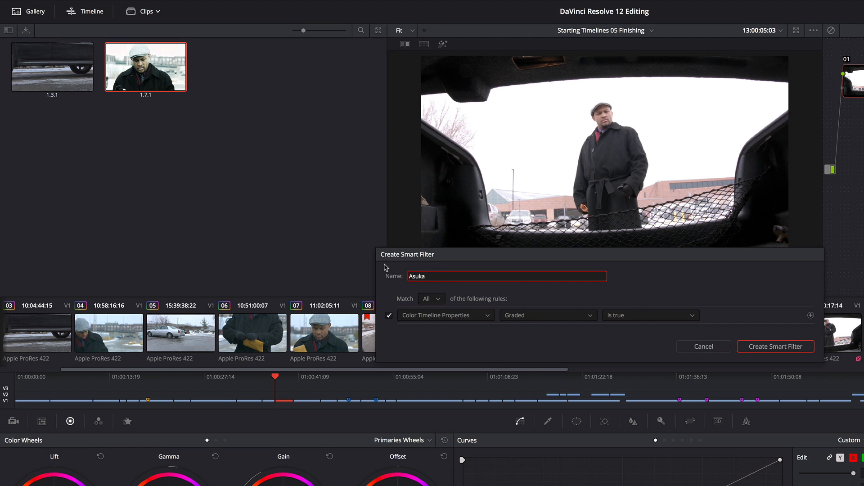
{"action": "mouse_move", "coordinate": [473, 318]}
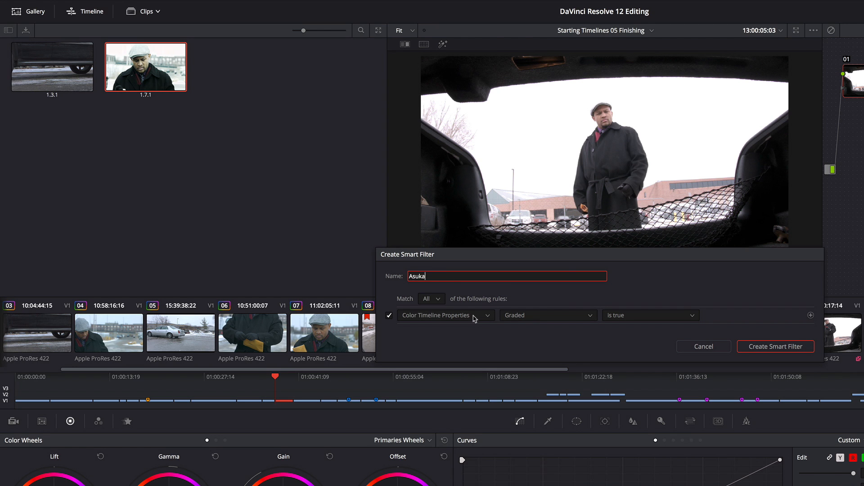
{"action": "mouse_move", "coordinate": [410, 321]}
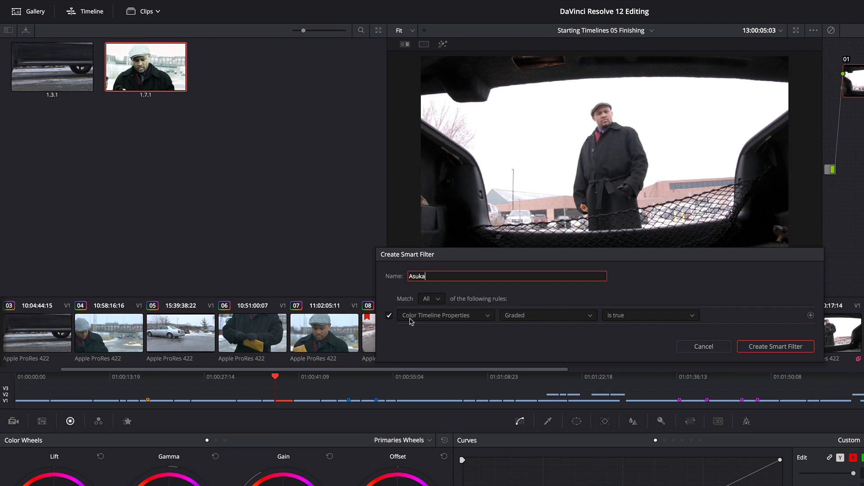
{"action": "left_click", "coordinate": [444, 314]}
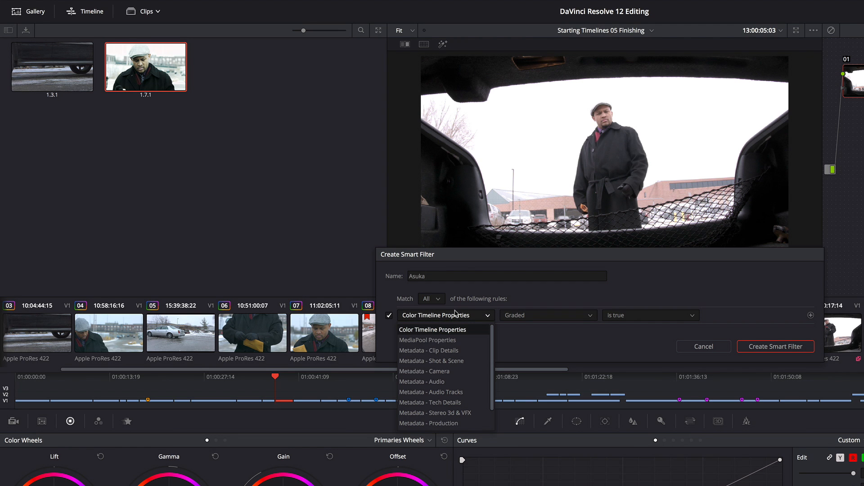
{"action": "mouse_move", "coordinate": [456, 391]}
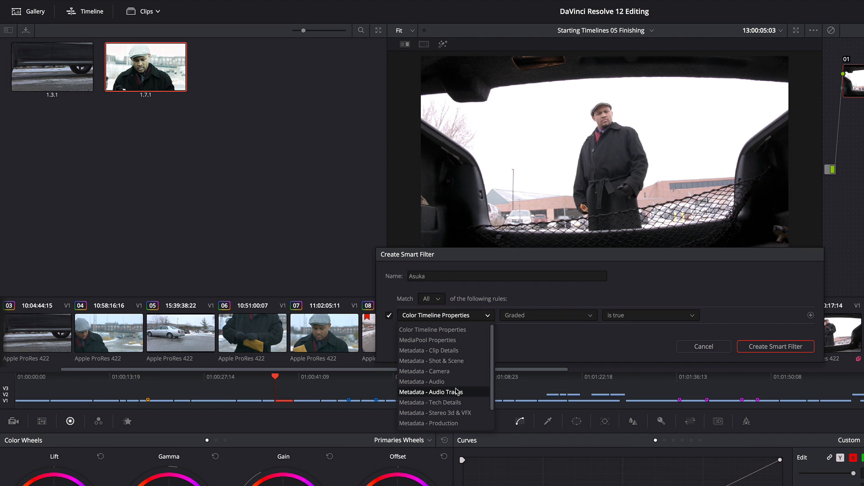
{"action": "mouse_move", "coordinate": [443, 361]}
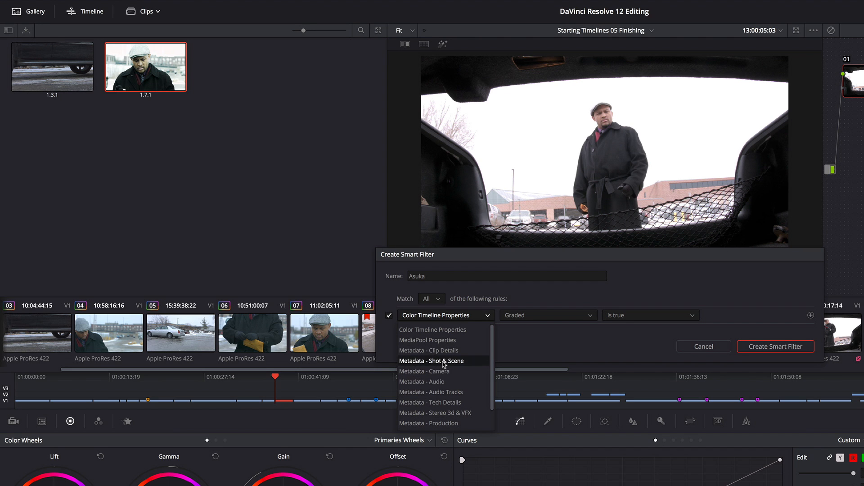
{"action": "left_click", "coordinate": [432, 361]}
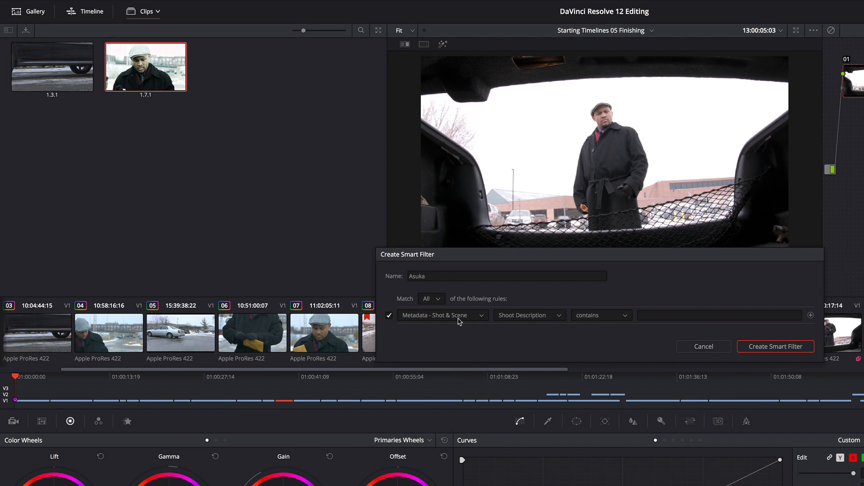
{"action": "left_click", "coordinate": [526, 315]}
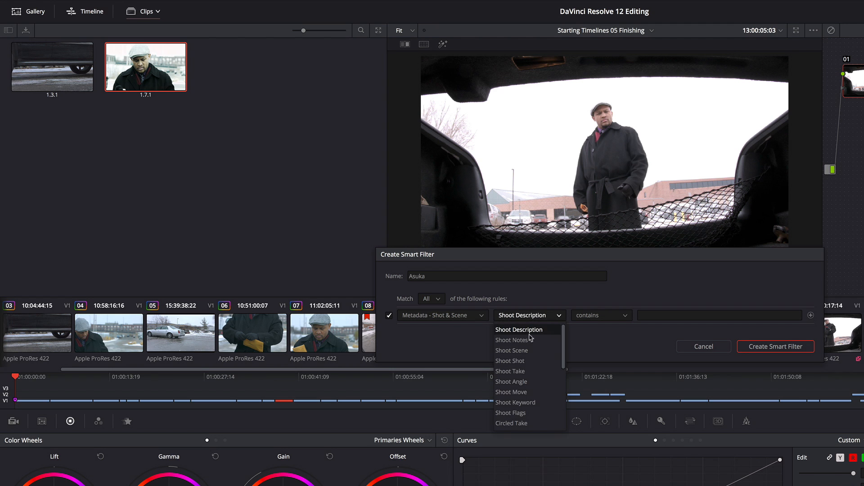
{"action": "left_click", "coordinate": [515, 402]}
{"action": "type", "text": "A"}
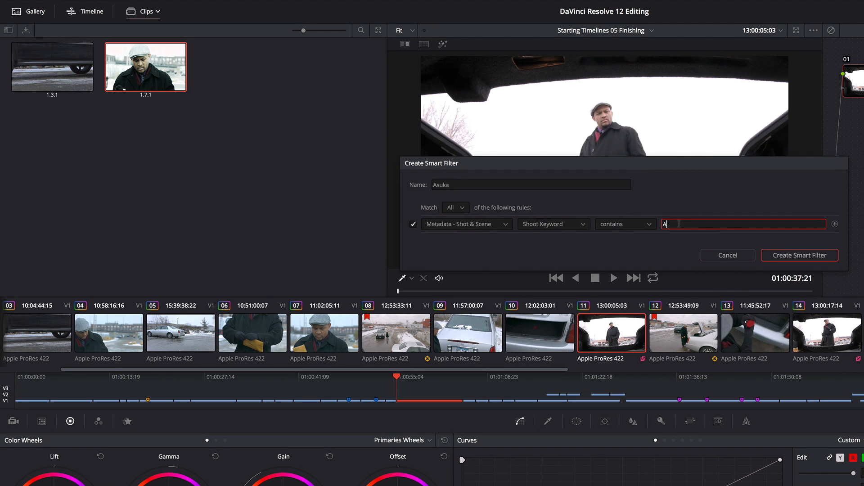
{"action": "type", "text": "suka"}
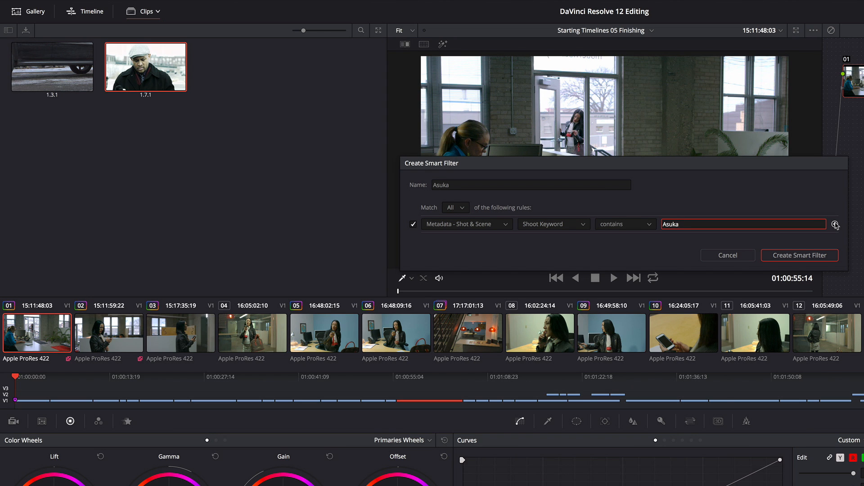
Add a second rule Shoot Keyword contains cu, rename the filter Asuka CU and create it
{"action": "left_click", "coordinate": [835, 224]}
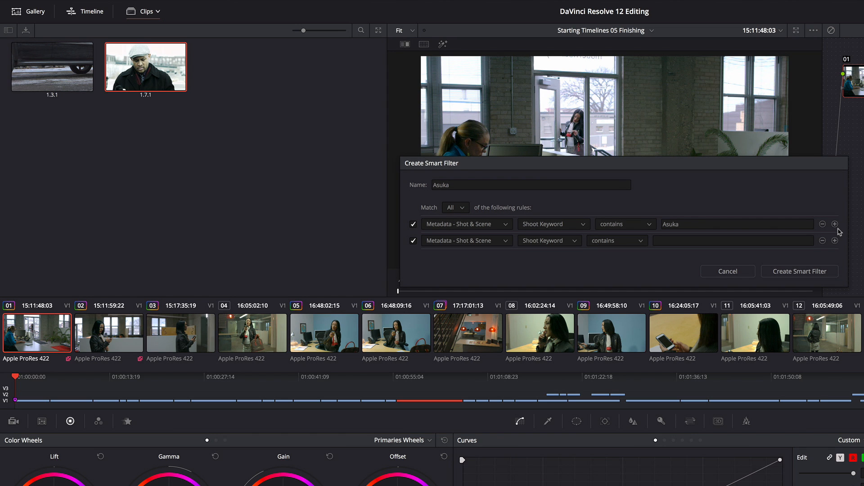
{"action": "mouse_move", "coordinate": [682, 248]}
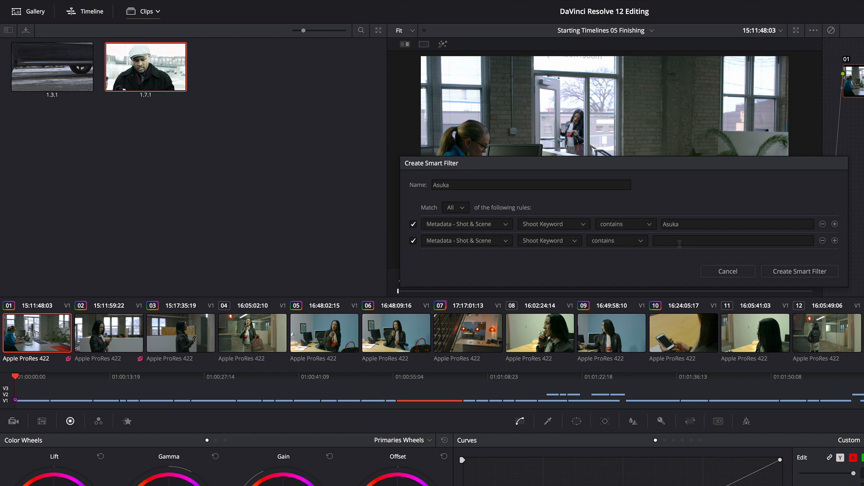
{"action": "type", "text": "c"}
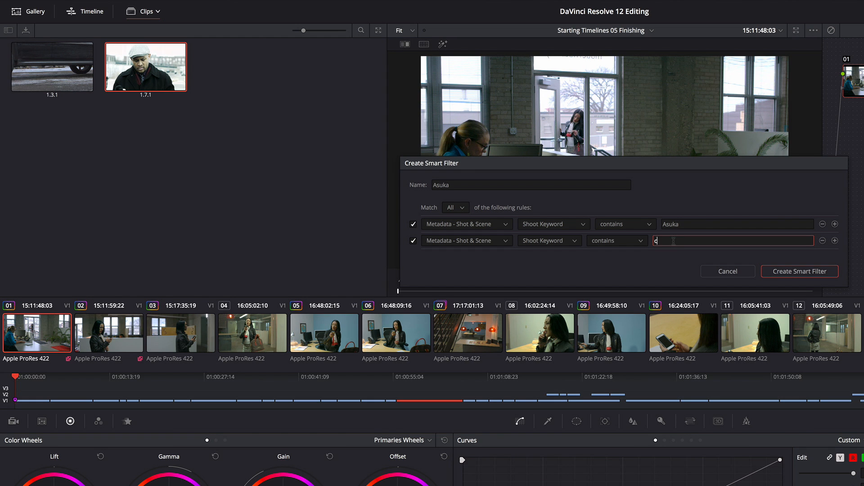
{"action": "type", "text": "u"}
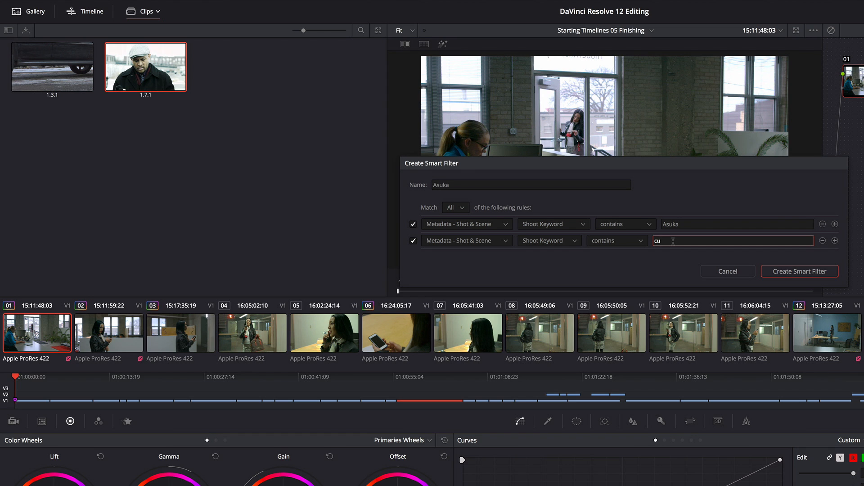
{"action": "left_click", "coordinate": [530, 185]}
{"action": "type", "text": " C"}
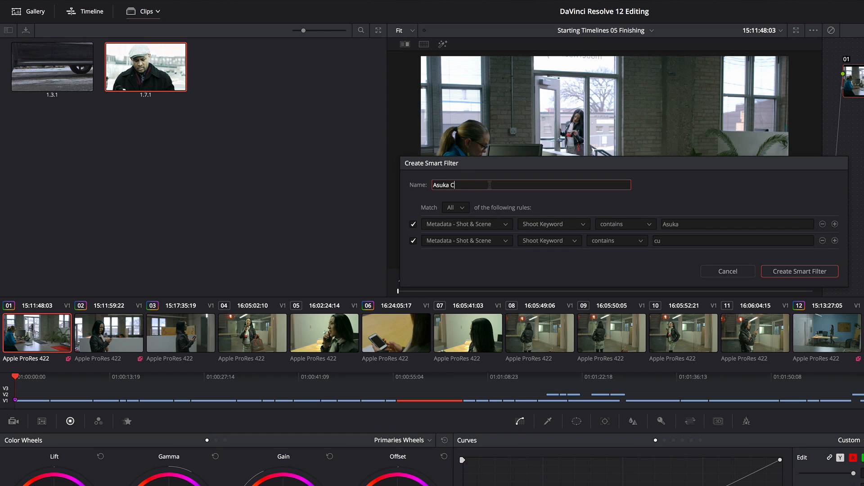
{"action": "type", "text": "U"}
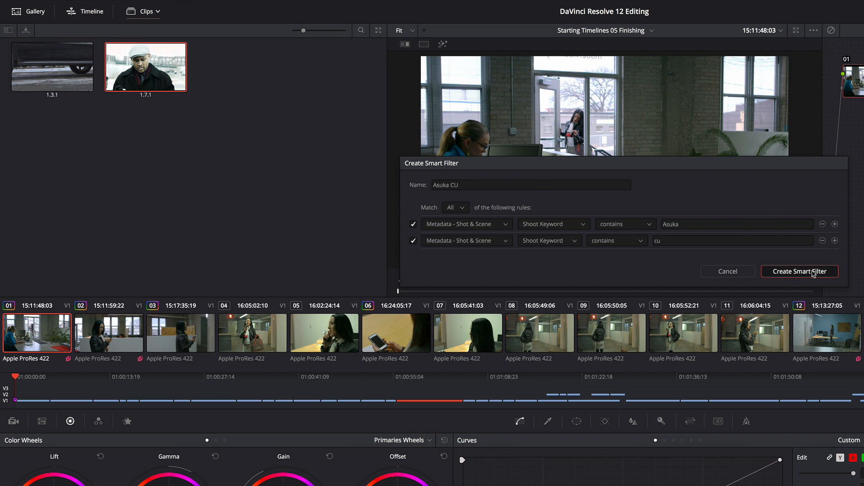
{"action": "left_click", "coordinate": [799, 271]}
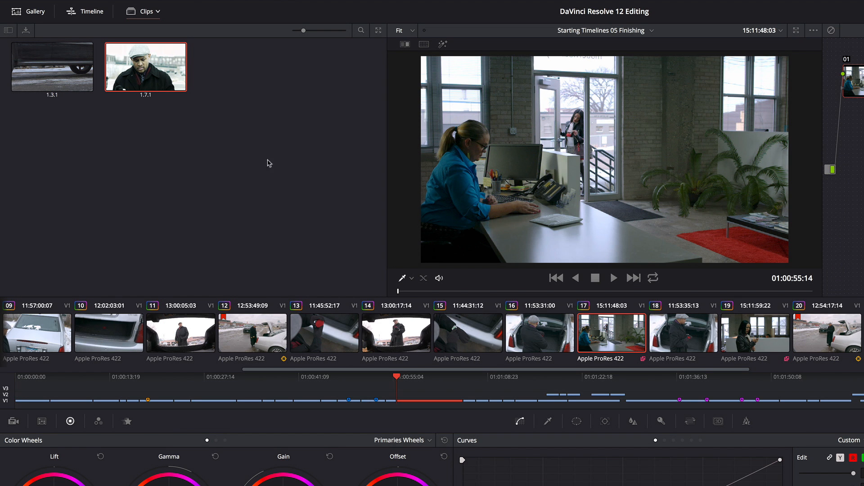
Filter the Color page timeline to the Asuka CU smart filter clips
{"action": "left_click", "coordinate": [145, 10]}
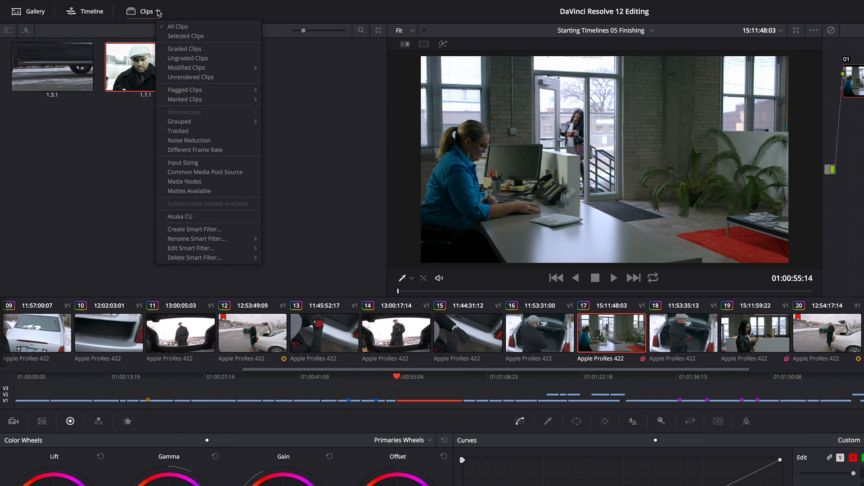
{"action": "mouse_move", "coordinate": [179, 216]}
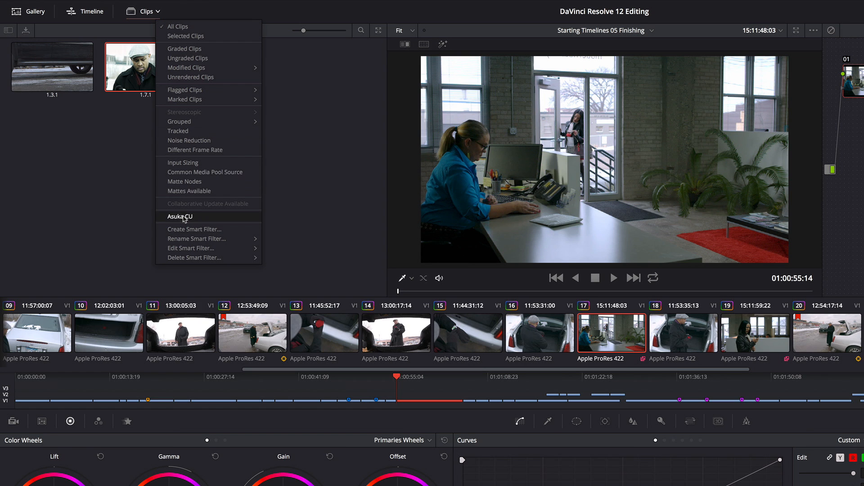
{"action": "left_click", "coordinate": [180, 216]}
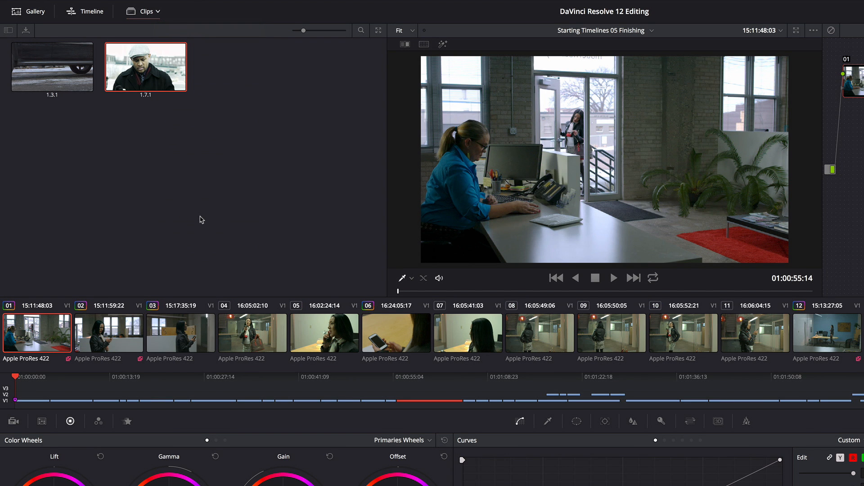
{"action": "left_click", "coordinate": [145, 11]}
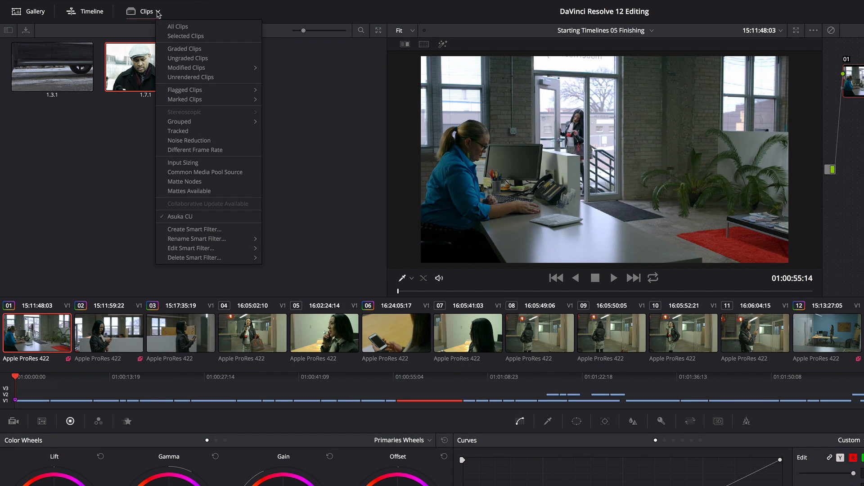
Create a Delmar smart filter with rule Shoot Keyword contains Delmar
{"action": "left_click", "coordinate": [194, 229]}
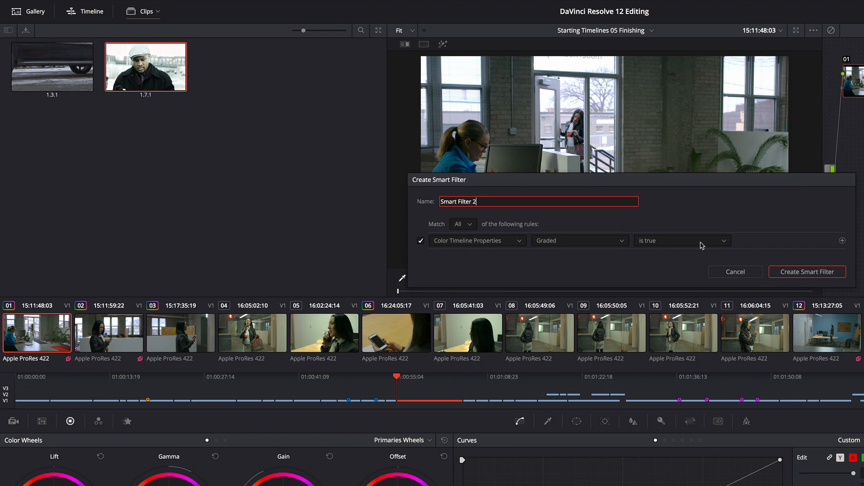
{"action": "left_click", "coordinate": [561, 241]}
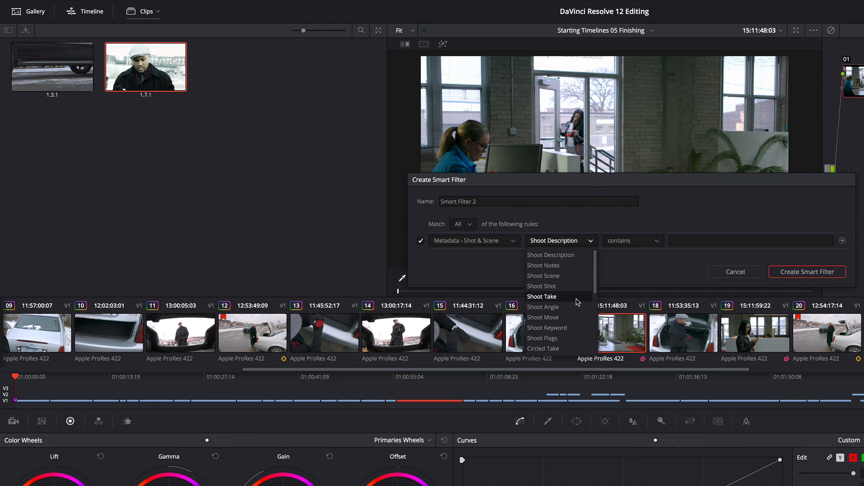
{"action": "left_click", "coordinate": [546, 327]}
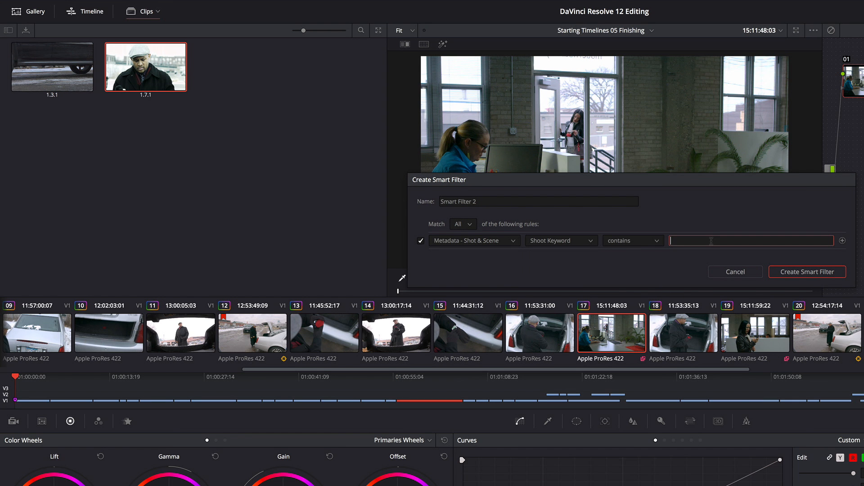
{"action": "type", "text": "Delmar"}
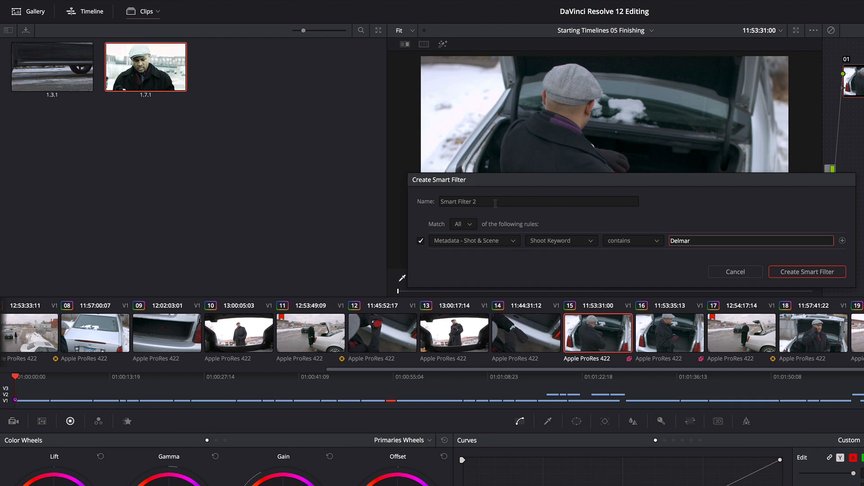
{"action": "type", "text": "Delm"}
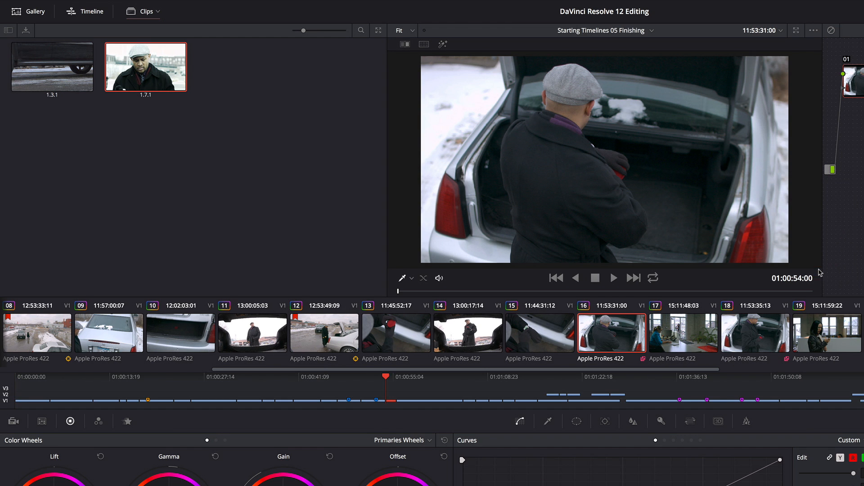
{"action": "left_click", "coordinate": [146, 10]}
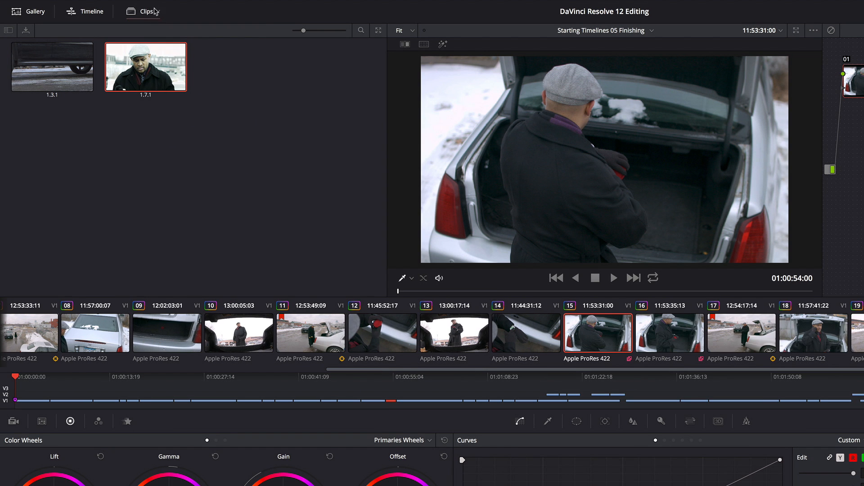
Switch the timeline back to Asuka CU, then review the Rename and Delete Smart Filter submenus
{"action": "left_click", "coordinate": [145, 11]}
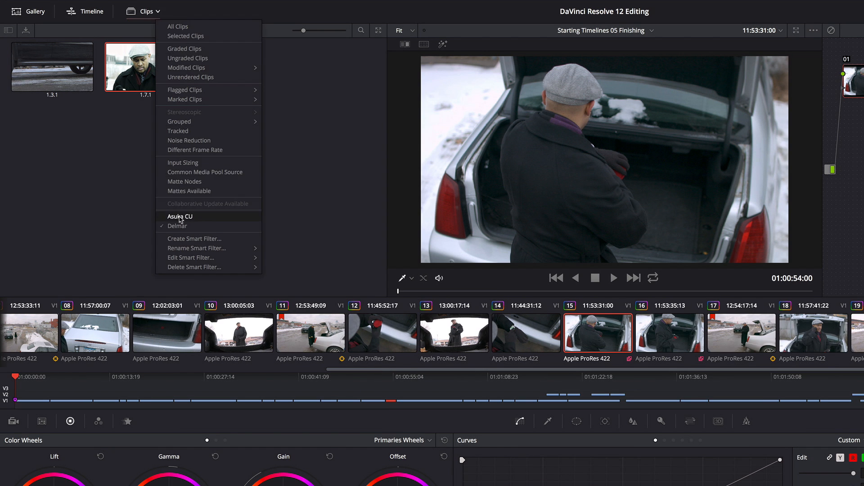
{"action": "left_click", "coordinate": [180, 216]}
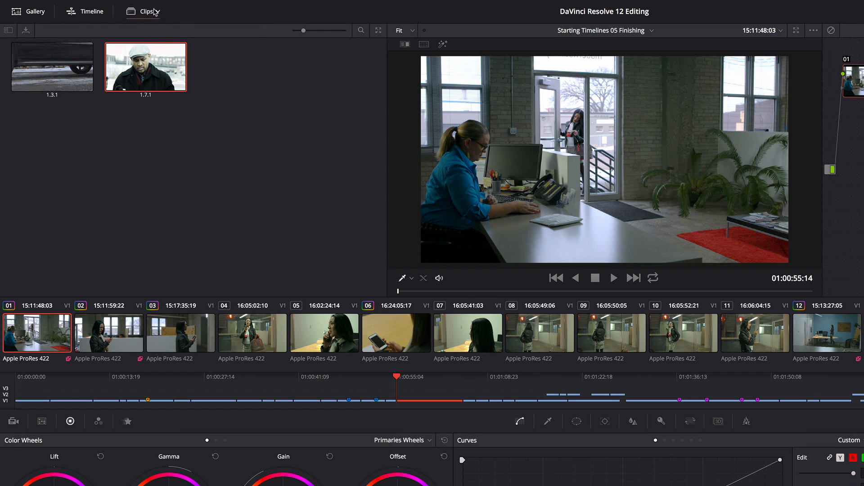
{"action": "left_click", "coordinate": [147, 11]}
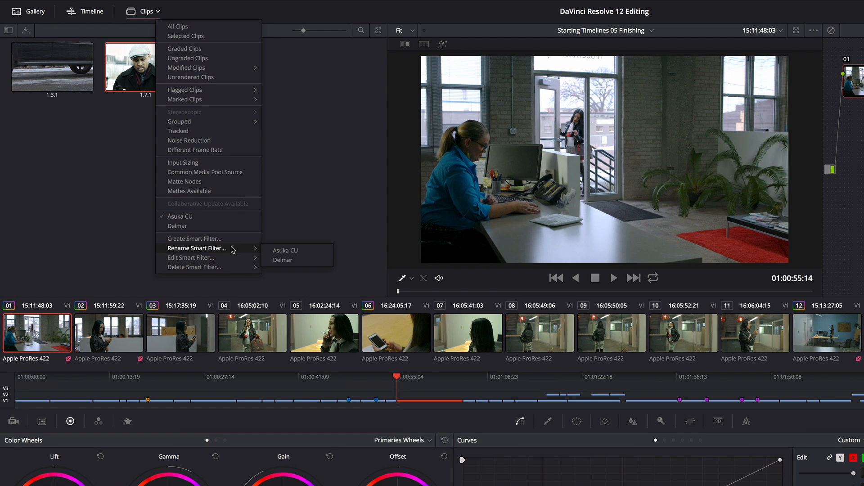
{"action": "mouse_move", "coordinate": [193, 270]}
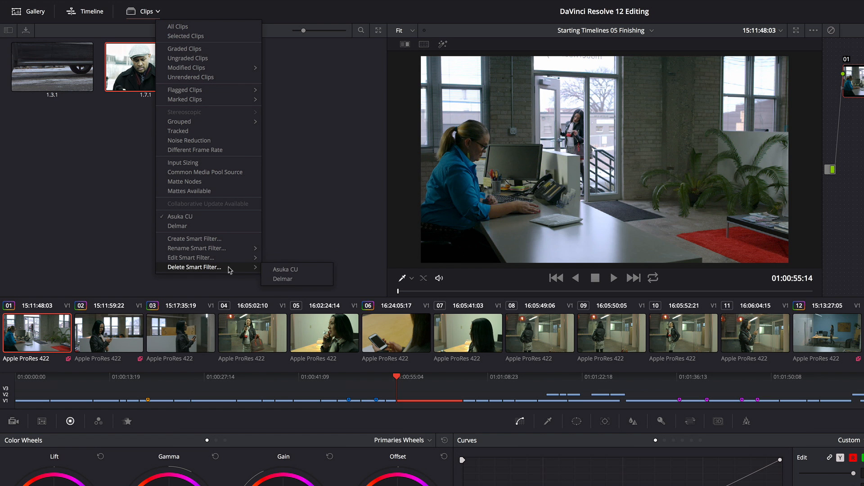
{"action": "left_click", "coordinate": [307, 228]}
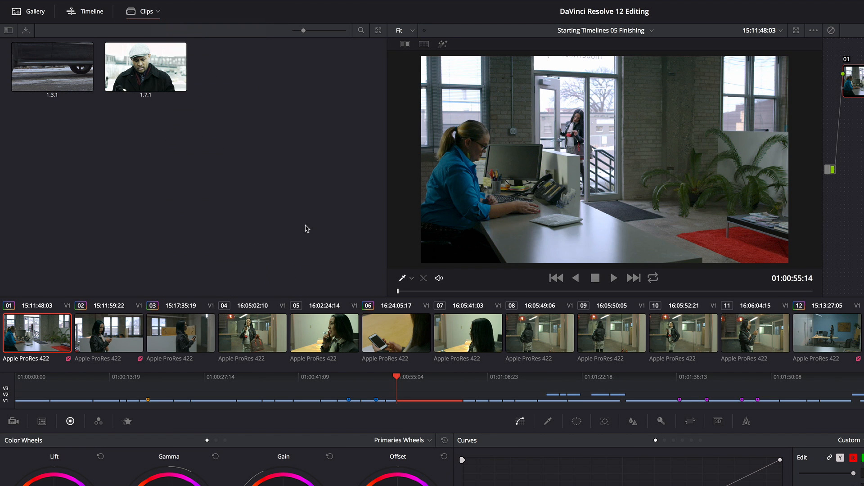